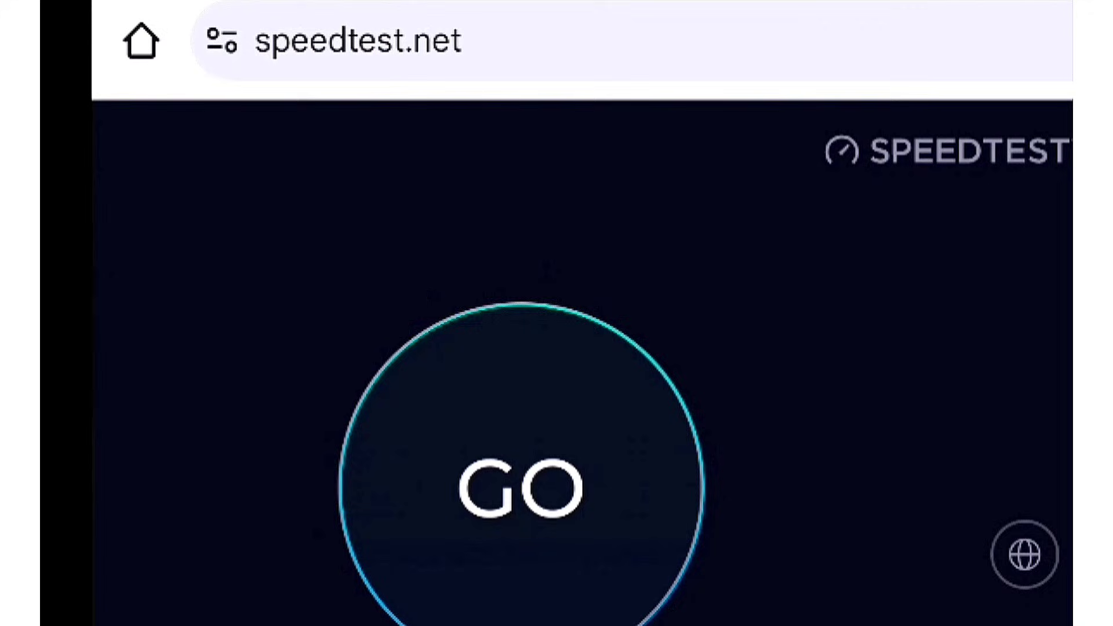
# Start the speed test so the gauge needle sweeps between the two laptops labelled INTERNET.
pyautogui.click(525, 486)
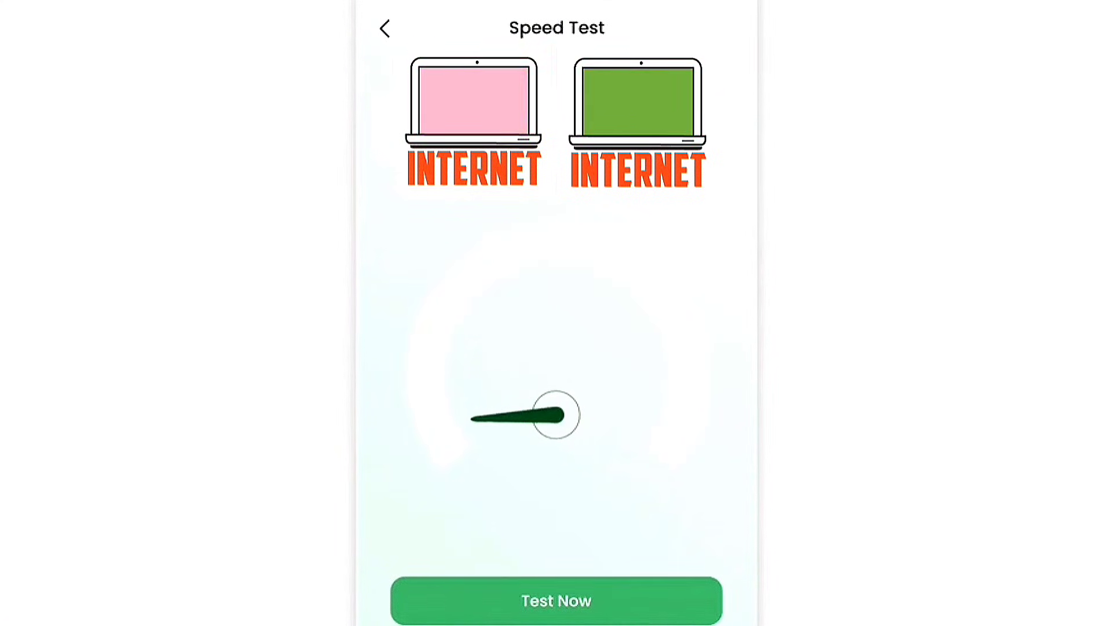
pyautogui.click(555, 599)
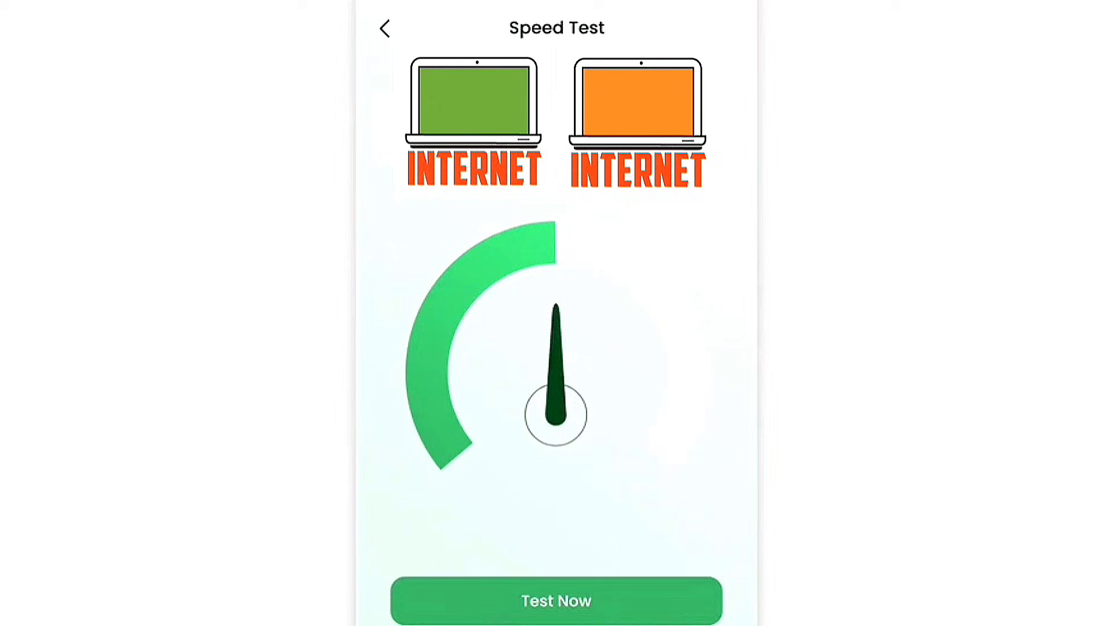
pyautogui.click(555, 600)
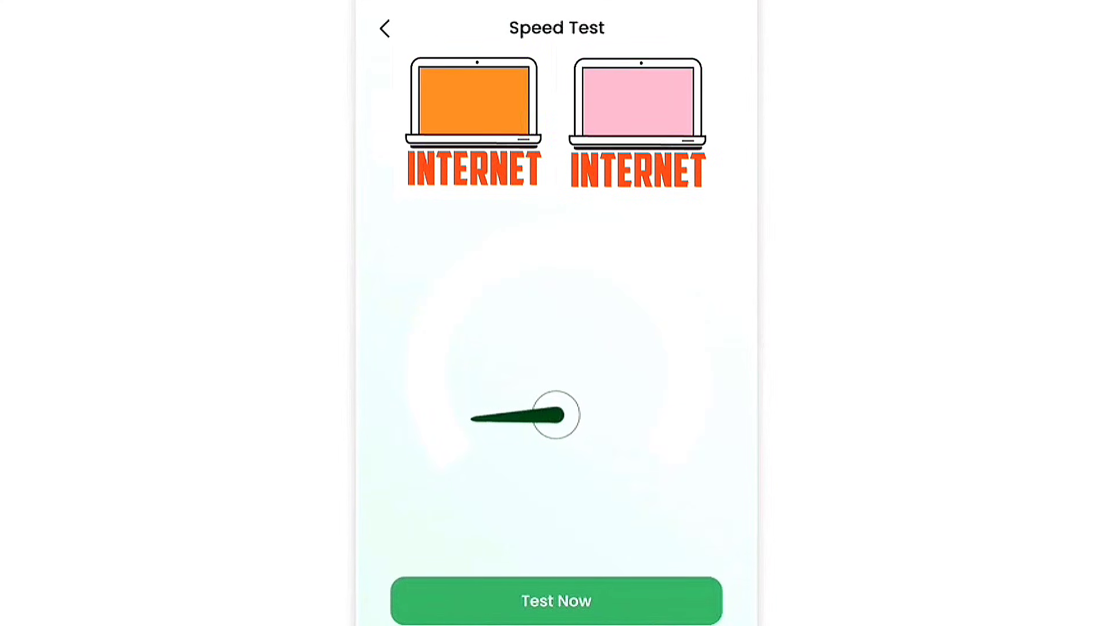
pyautogui.click(555, 601)
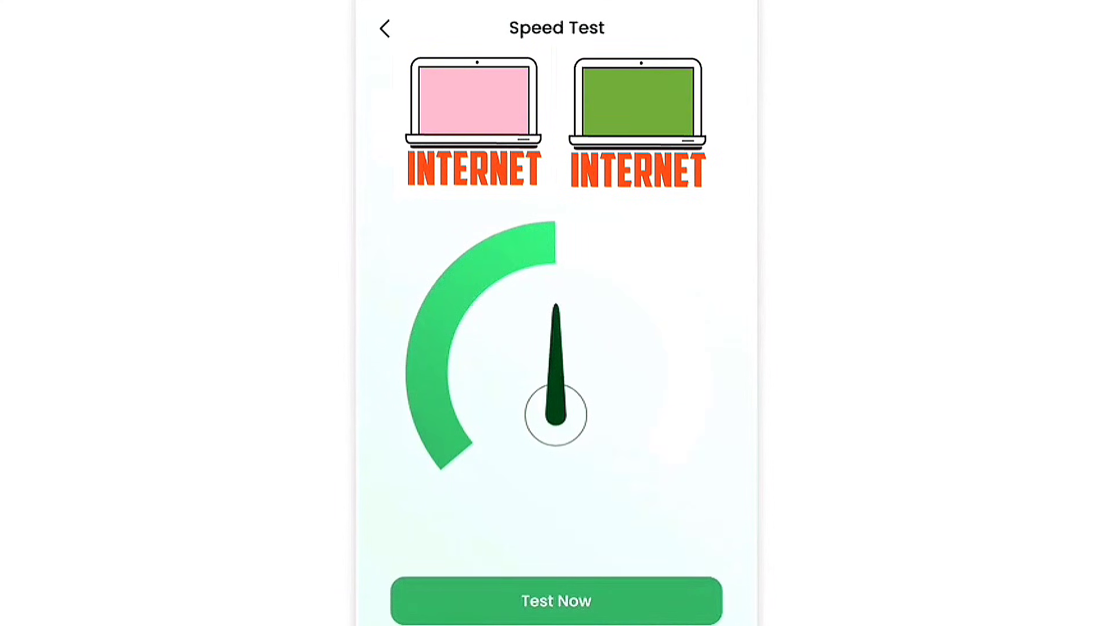
pyautogui.click(556, 601)
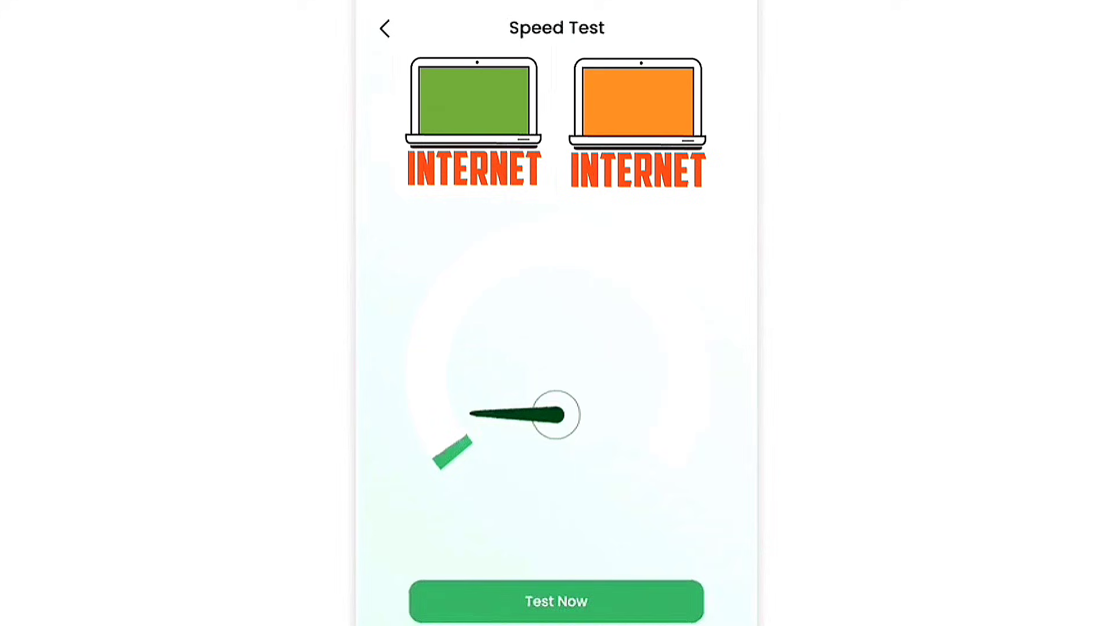
pyautogui.click(555, 600)
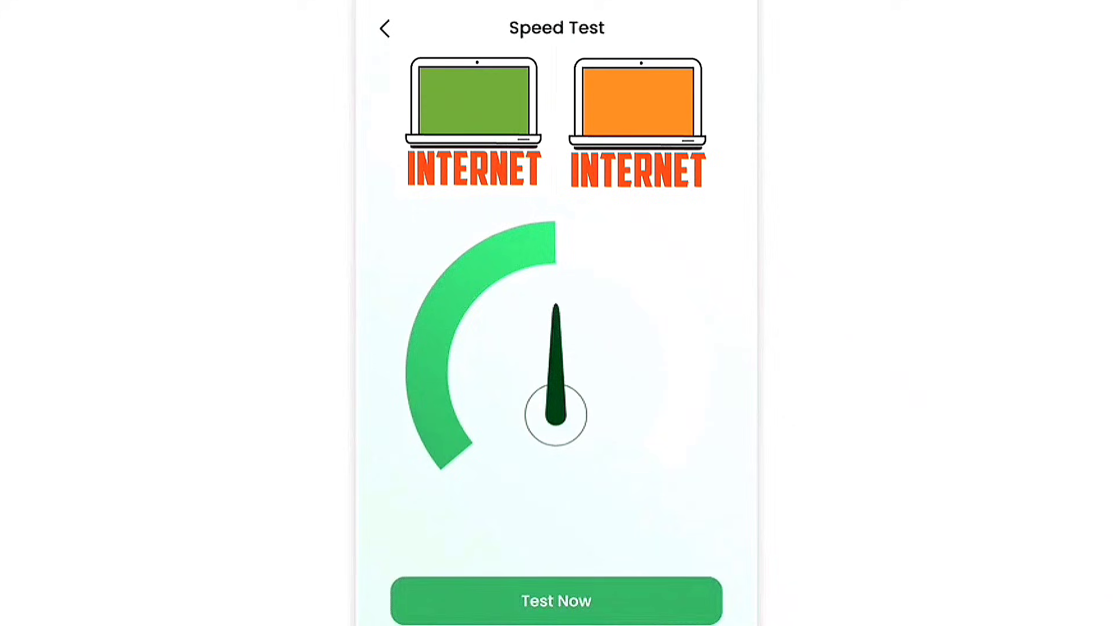
pyautogui.click(555, 599)
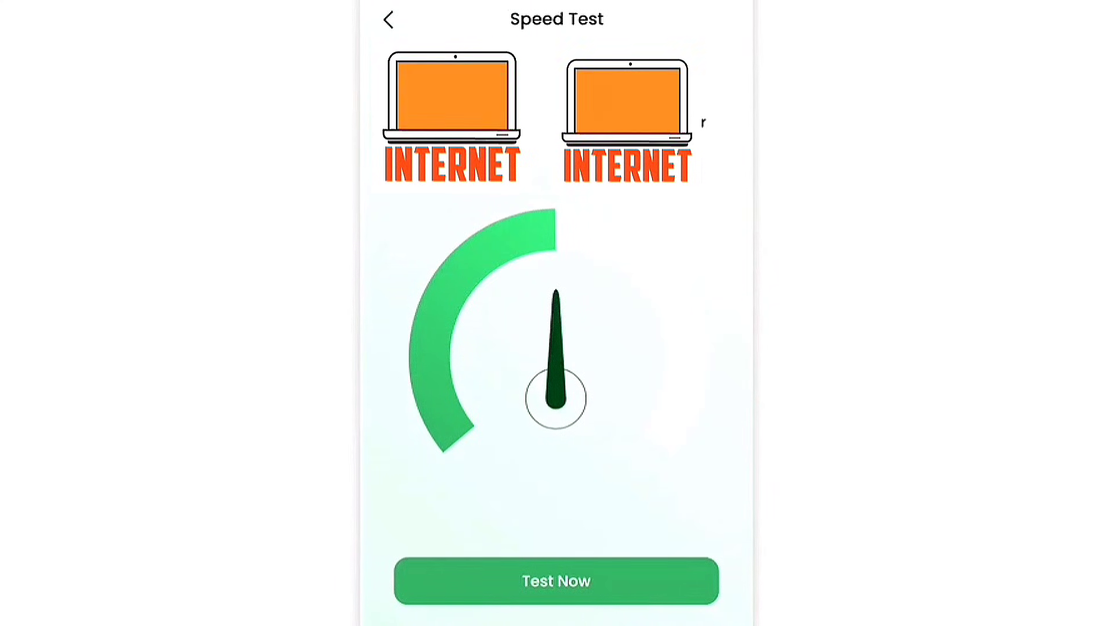
pyautogui.click(555, 580)
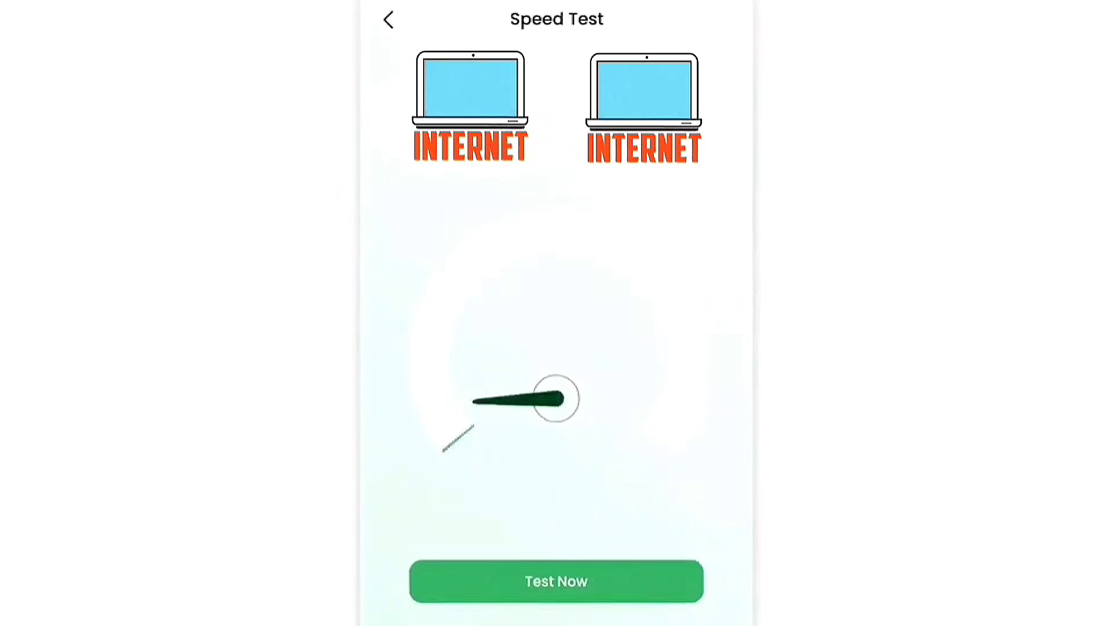
pyautogui.click(555, 581)
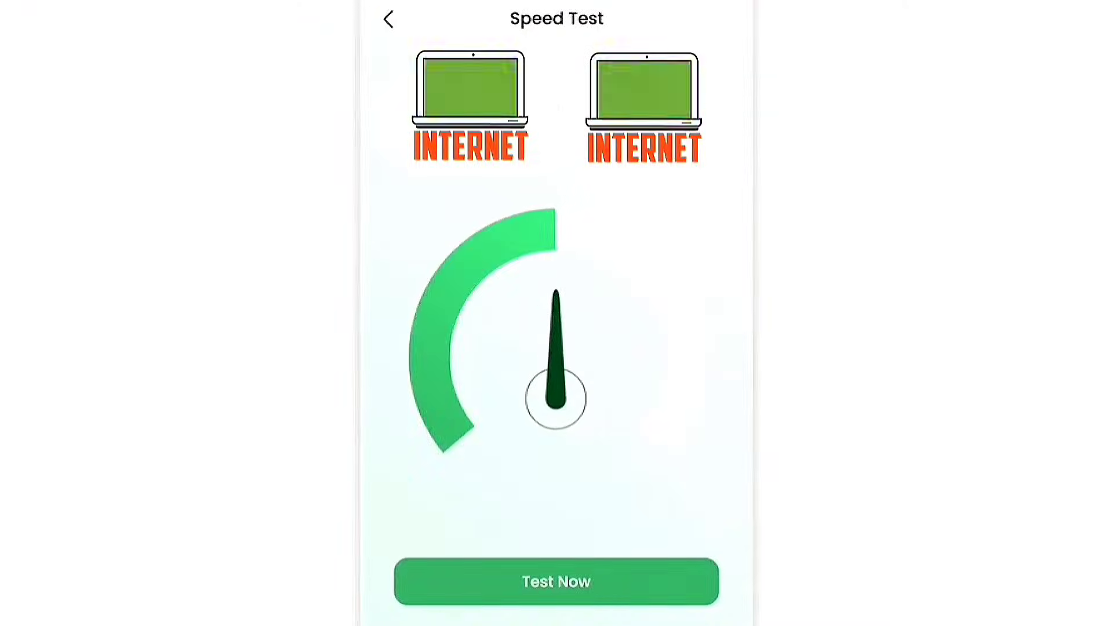
pyautogui.click(555, 581)
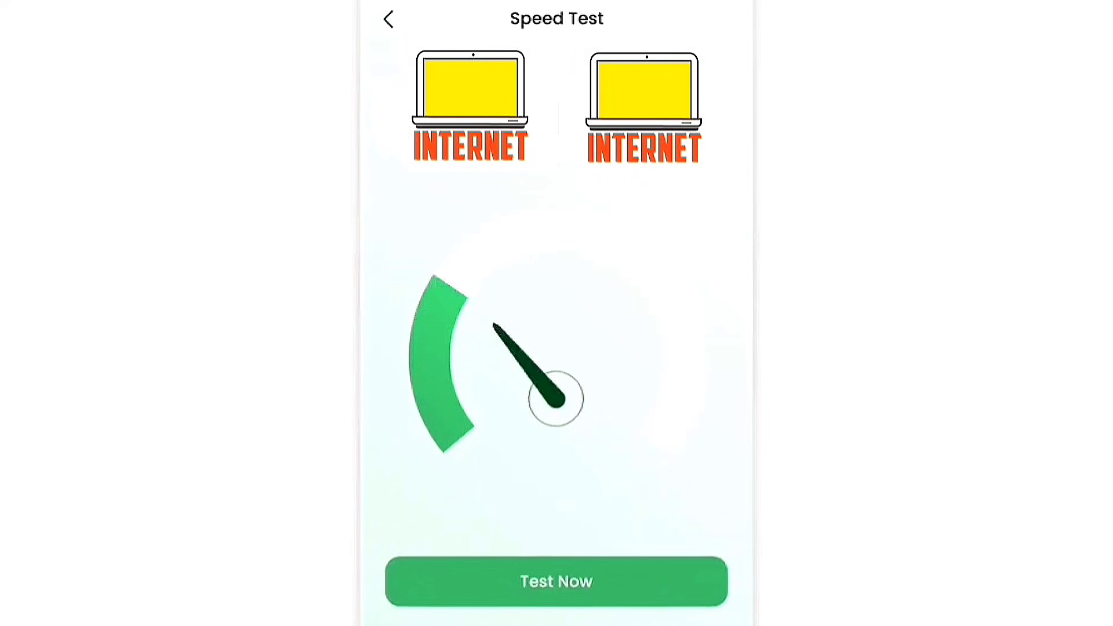
pyautogui.click(555, 581)
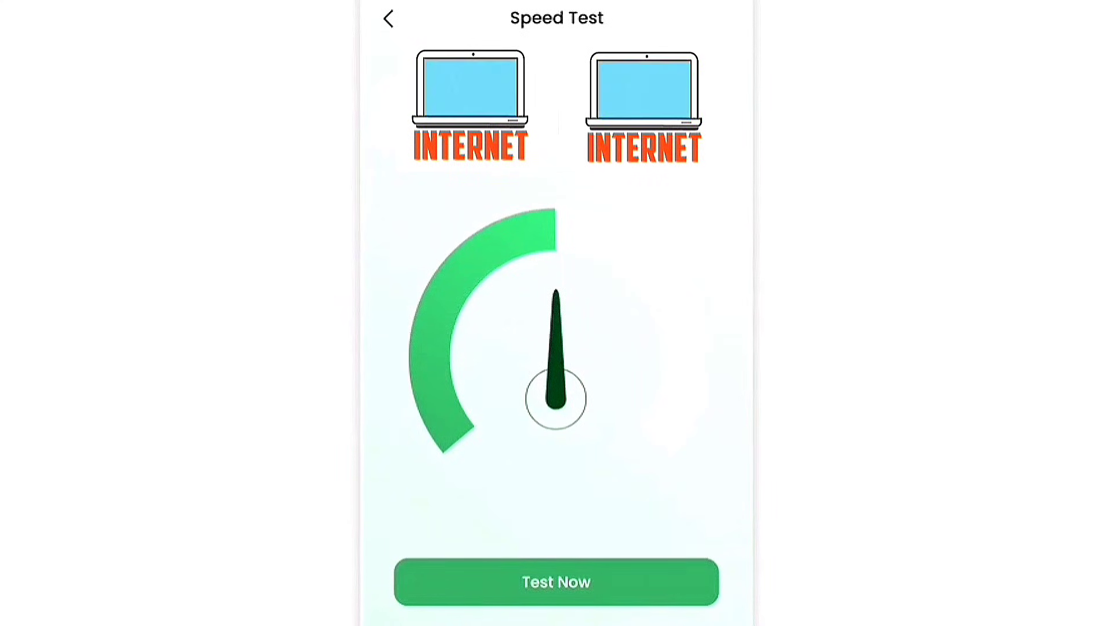
pyautogui.click(555, 582)
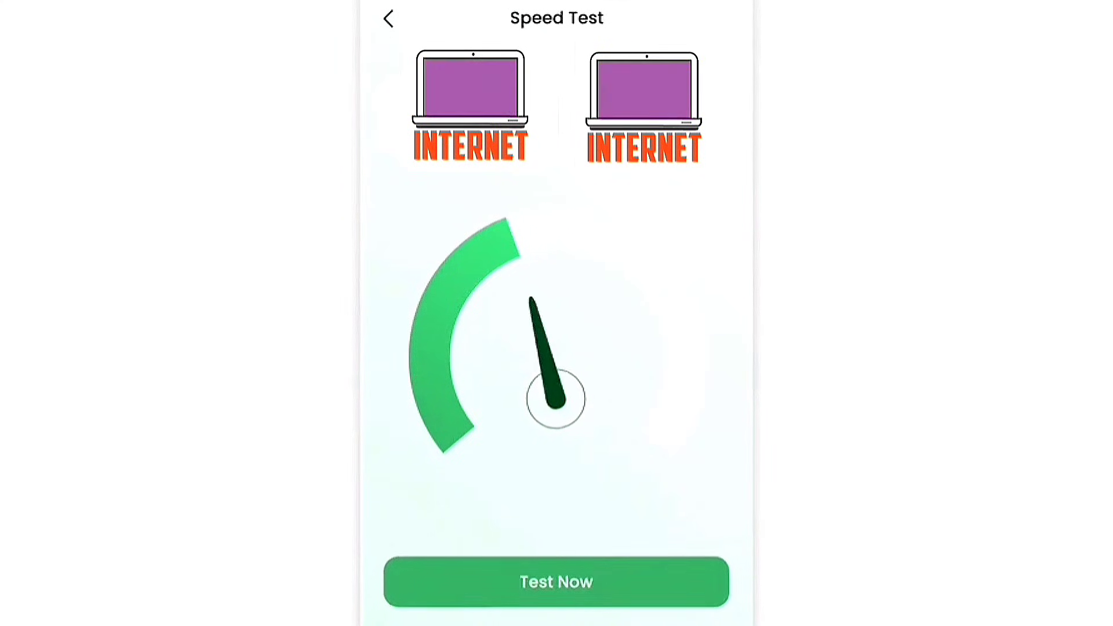